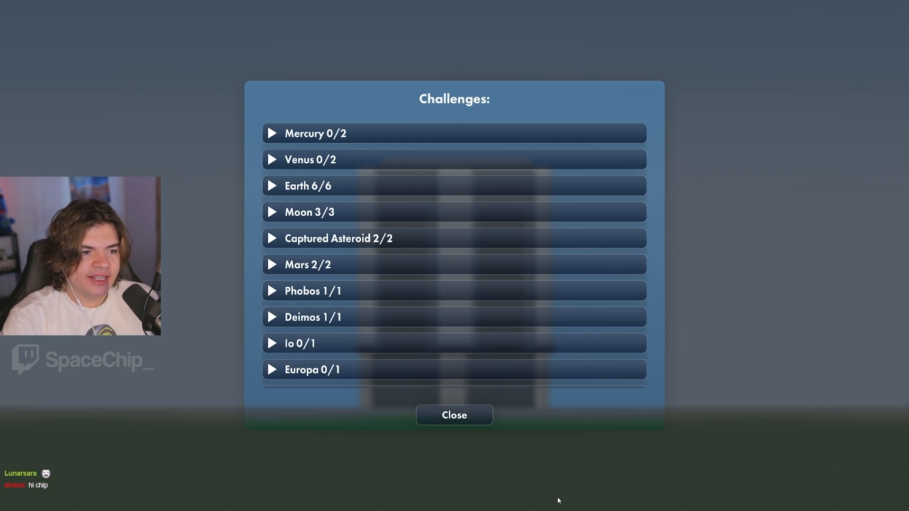
# Browse the Challenges planet categories, noting Mercury at 0/2 and Earth at 6/6.
pyautogui.click(315, 134)
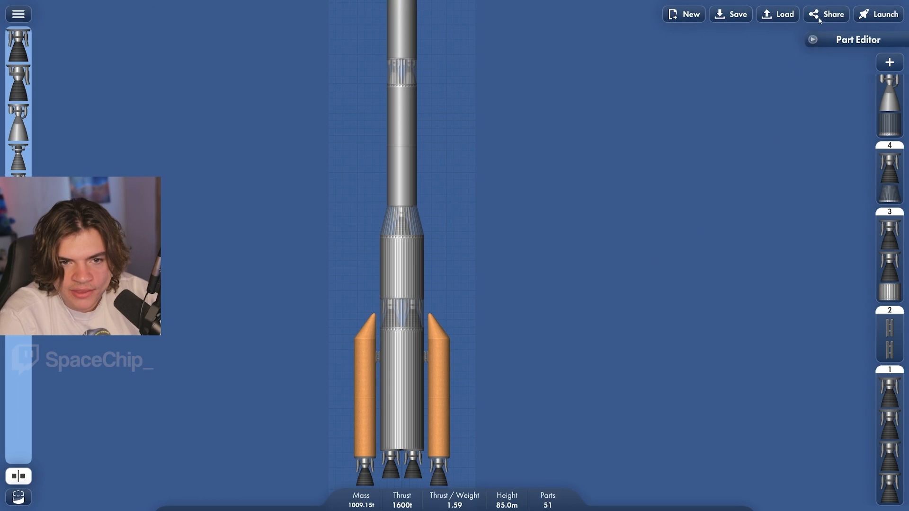
# Launch the rocket, ignite for liftoff, and accelerate time while staging the ascent.
pyautogui.click(878, 13)
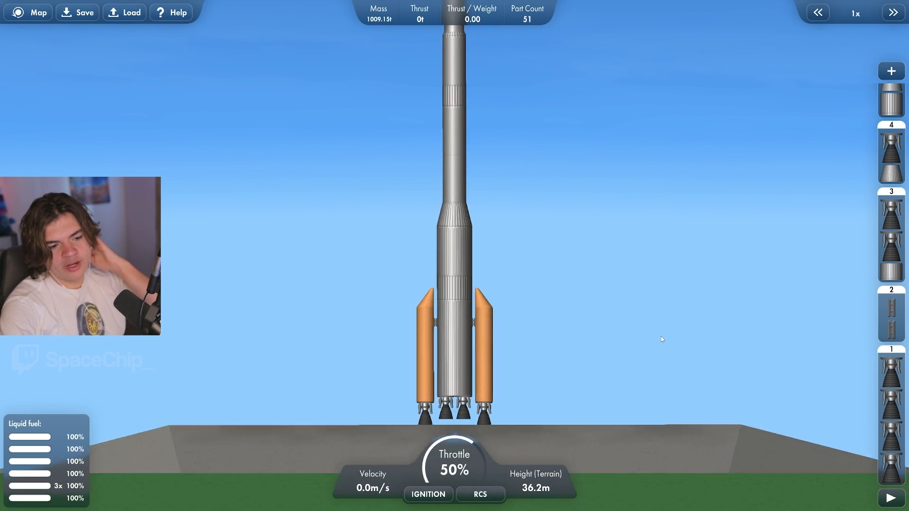
pyautogui.click(428, 494)
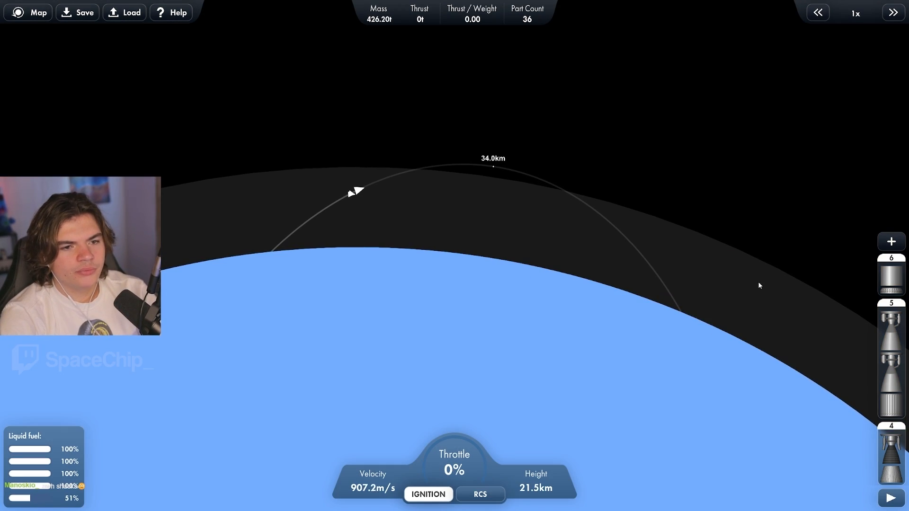
pyautogui.click(893, 12)
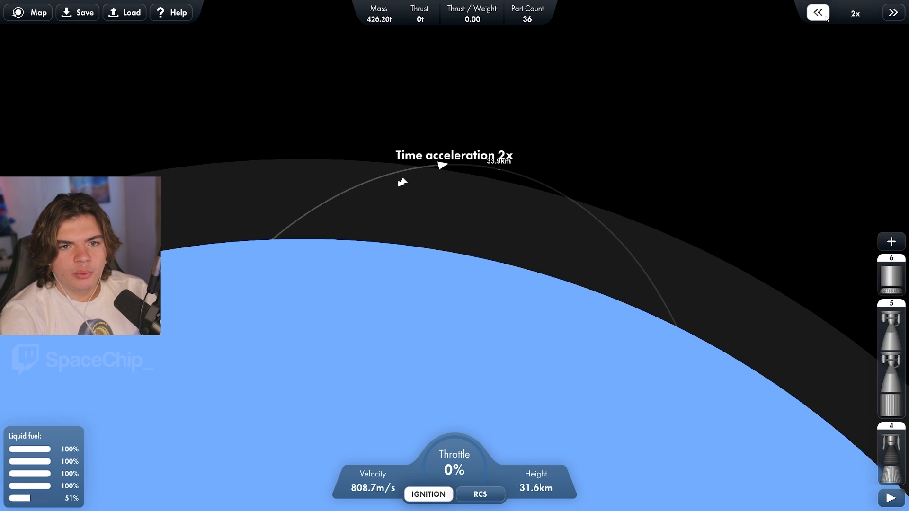
pyautogui.click(818, 12)
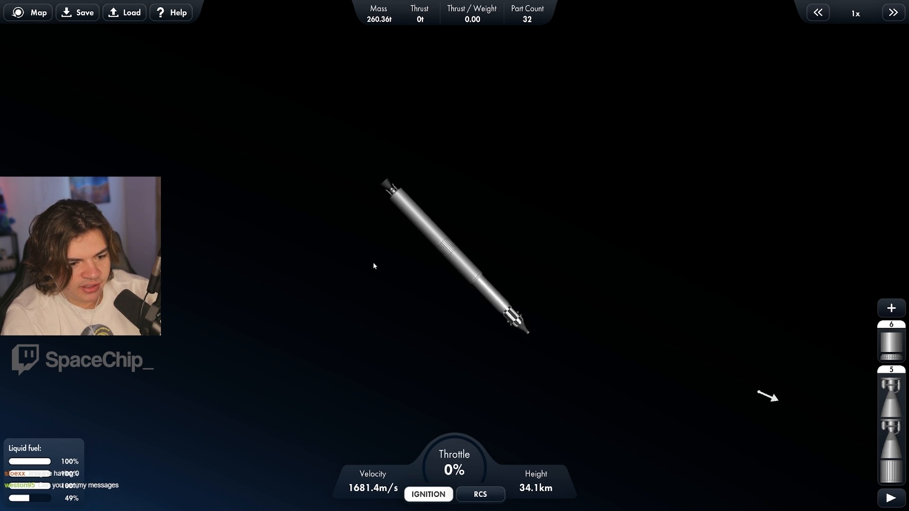
# Drop the next stage and check the trajectory in the Map view.
pyautogui.click(30, 13)
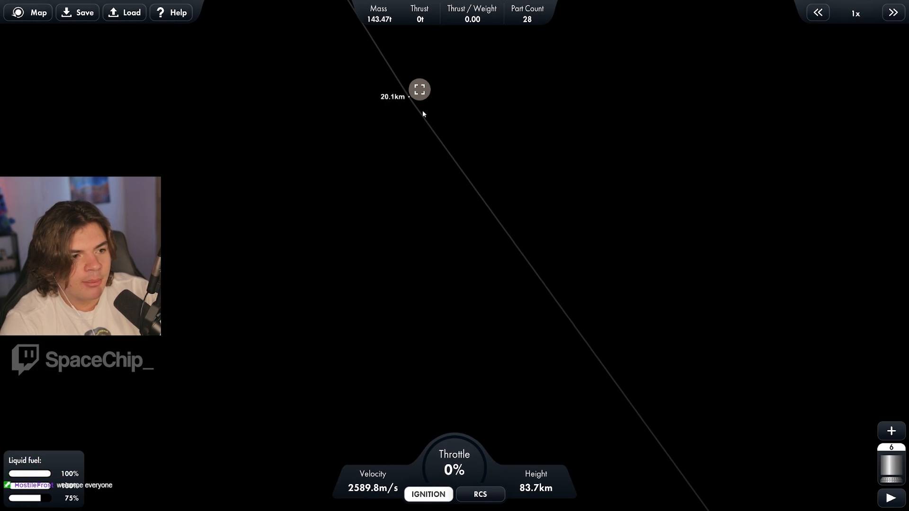
# Separate spent stages and dock the checkered capsule with the orange-tank transfer stage.
pyautogui.click(892, 12)
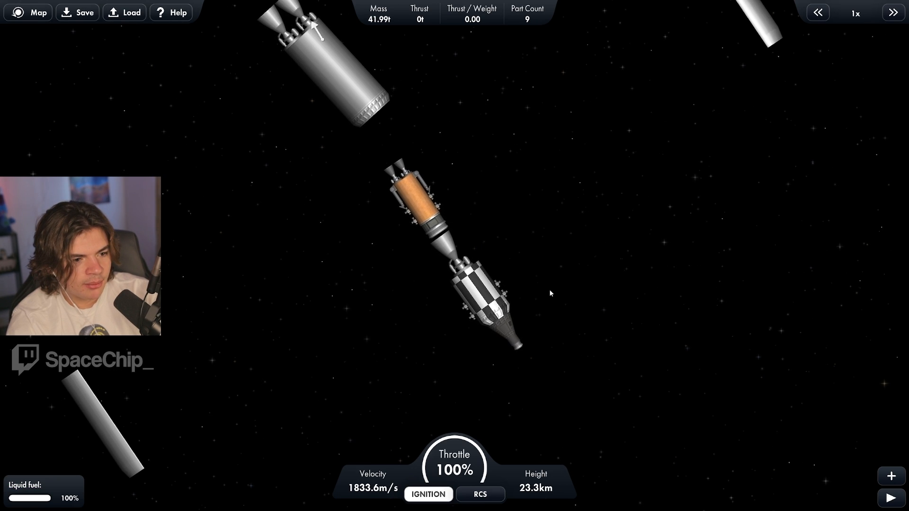
pyautogui.click(481, 494)
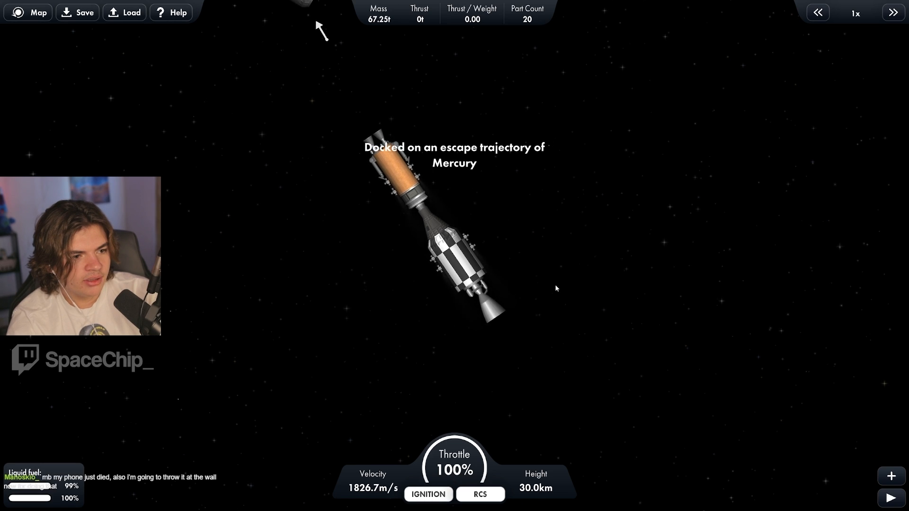
pyautogui.click(428, 495)
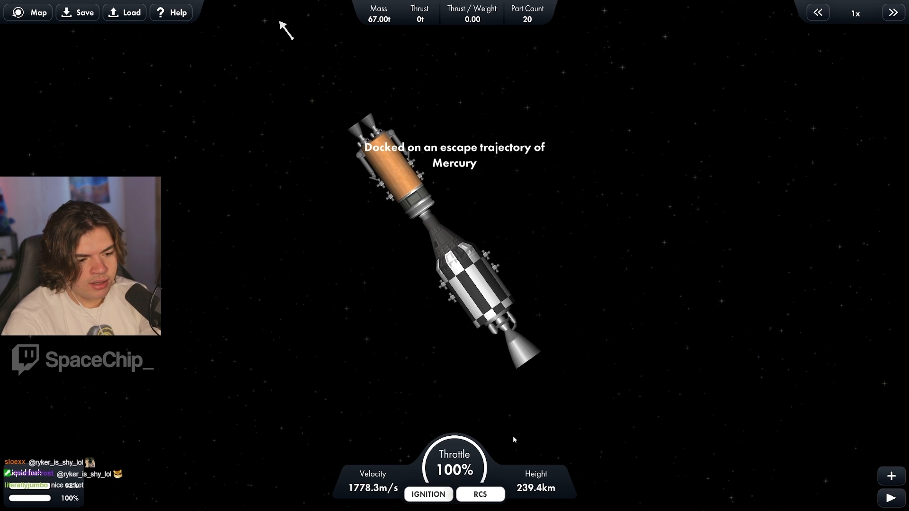
# Turn off RCS, enable the engine, and timewarp to periapsis to burn into Mercury orbit.
pyautogui.click(480, 495)
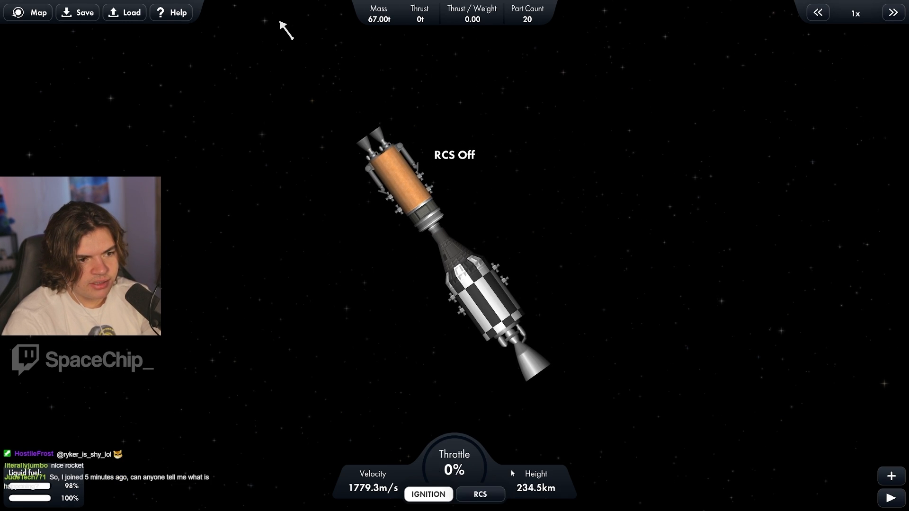
pyautogui.click(429, 494)
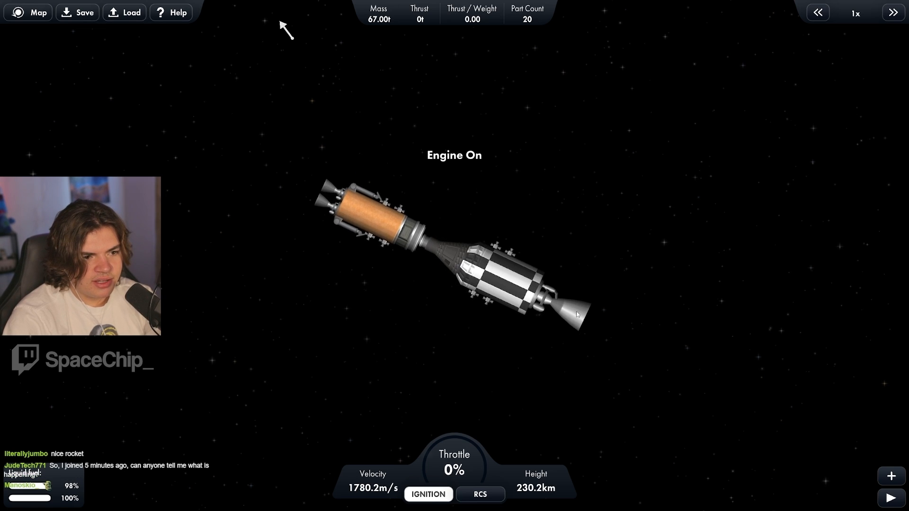
pyautogui.click(28, 12)
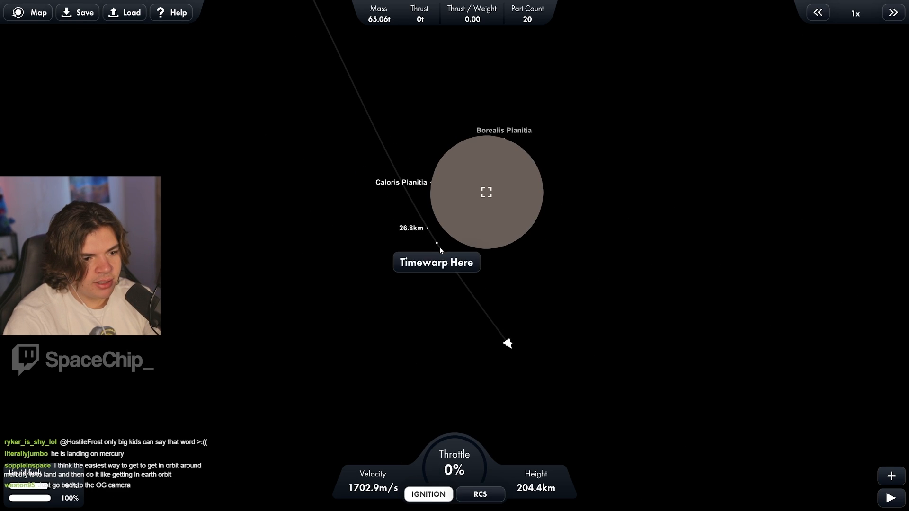
pyautogui.click(436, 262)
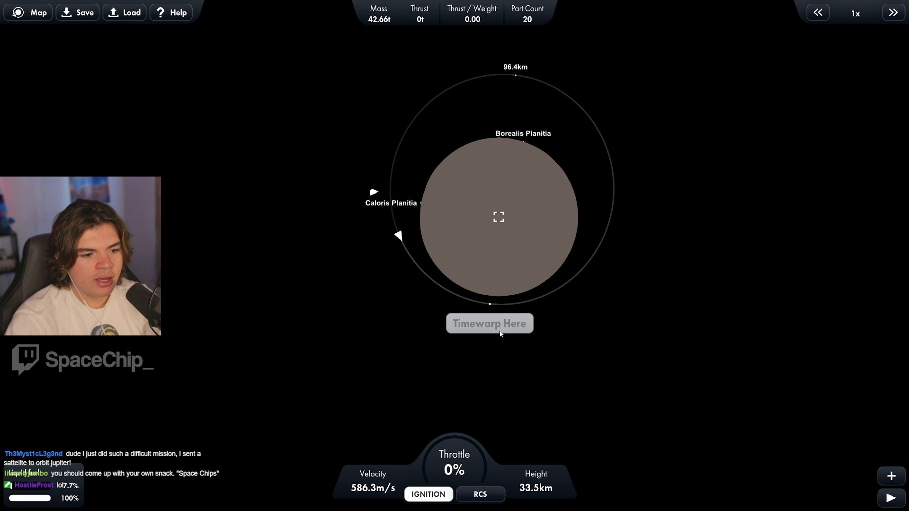
pyautogui.click(489, 323)
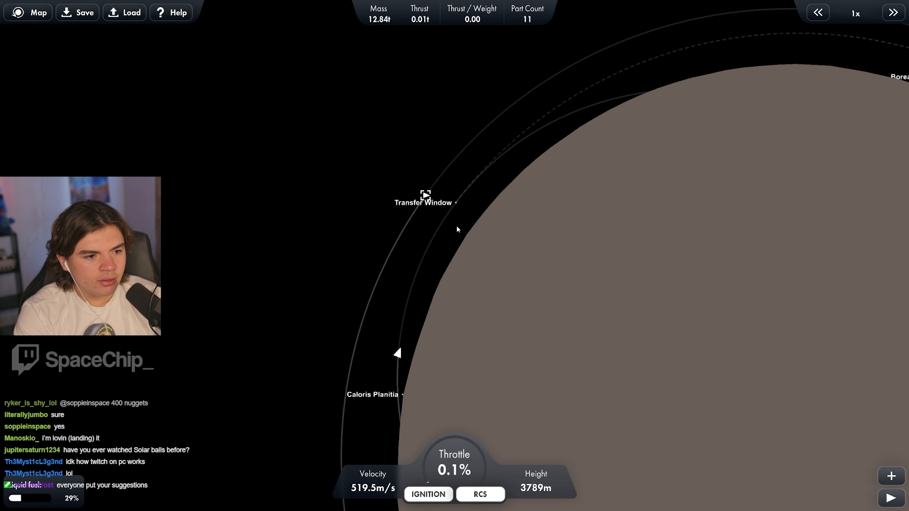
# Drop the spent stage and follow the escape trajectory in the map view.
pyautogui.click(893, 12)
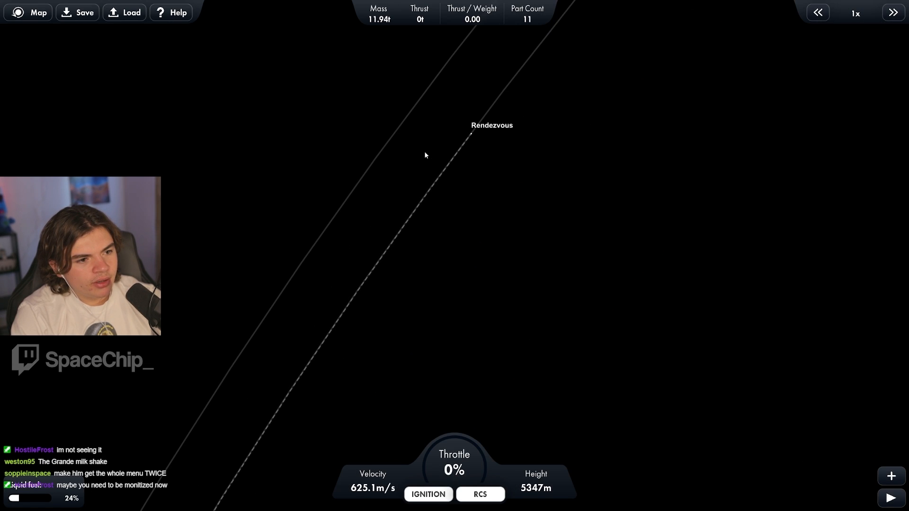
pyautogui.click(77, 12)
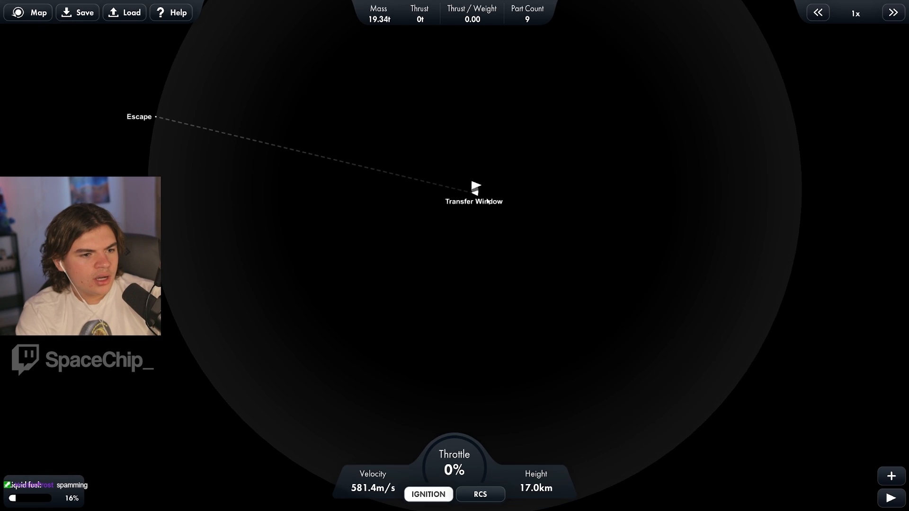
pyautogui.click(893, 13)
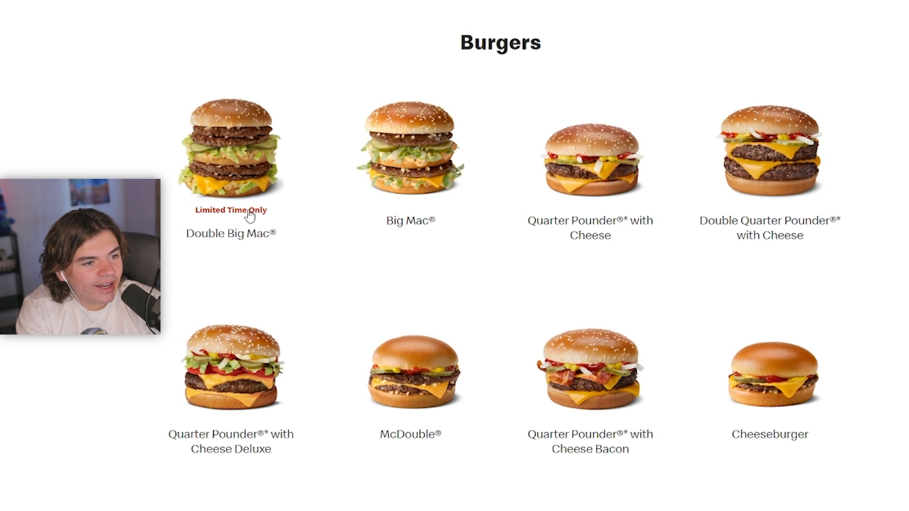
# Open the Double Big Mac product page from the Burgers menu.
pyautogui.click(230, 147)
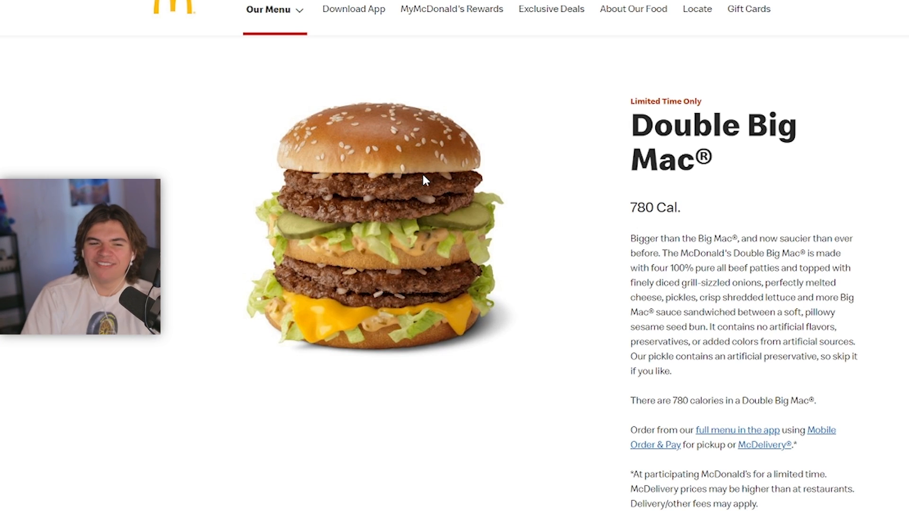
pyautogui.moveTo(893, 120)
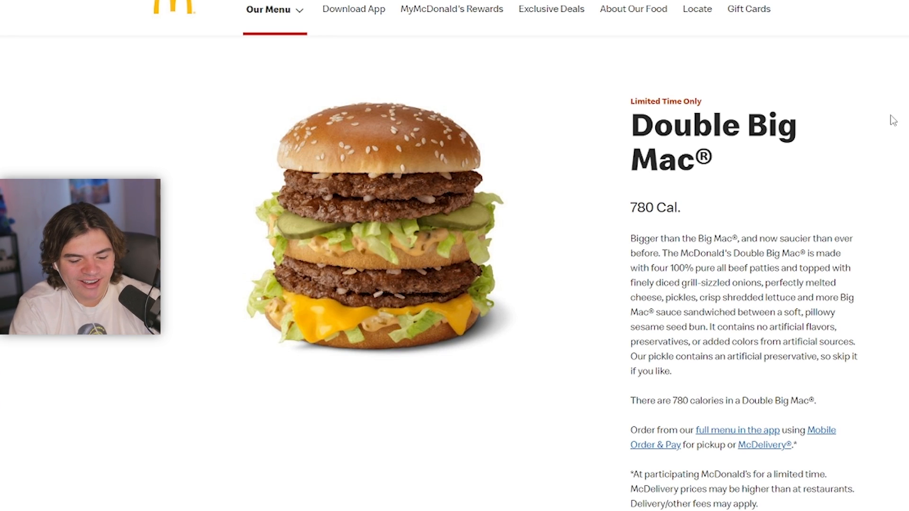
pyautogui.moveTo(474, 491)
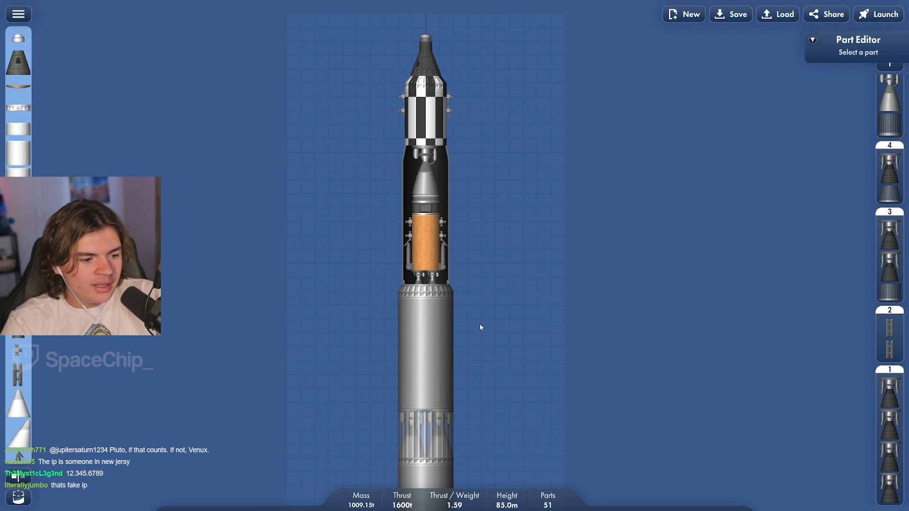
pyautogui.moveTo(488, 344)
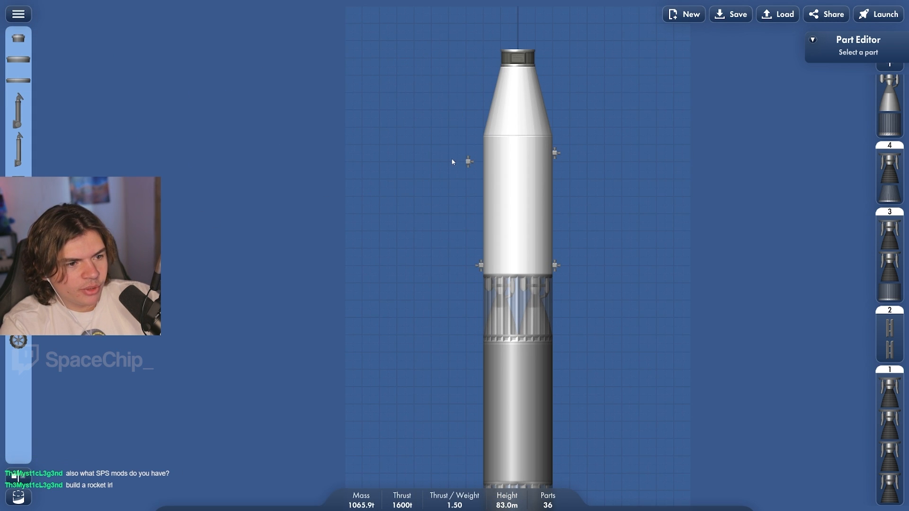
# Finish the white-fairing rocket rebuild and attempt launch, triggering the parachute/heat-shield warning.
pyautogui.click(469, 155)
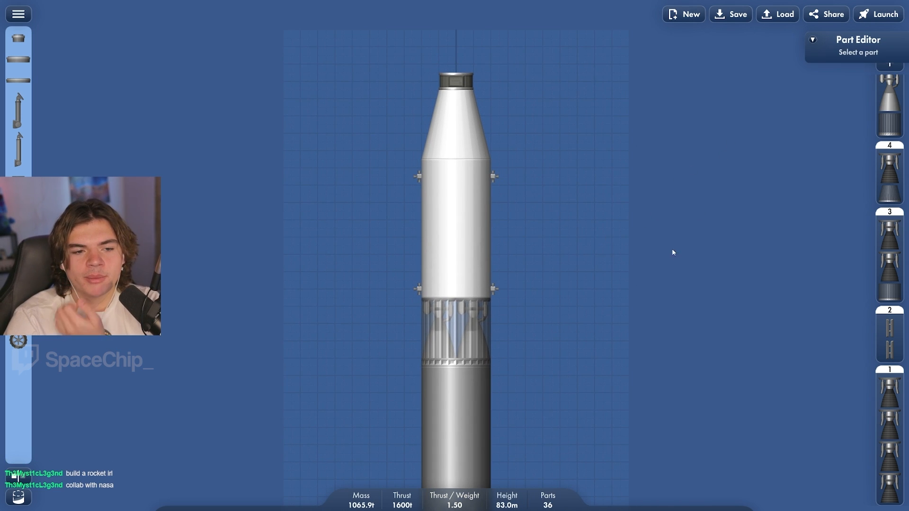
pyautogui.click(878, 14)
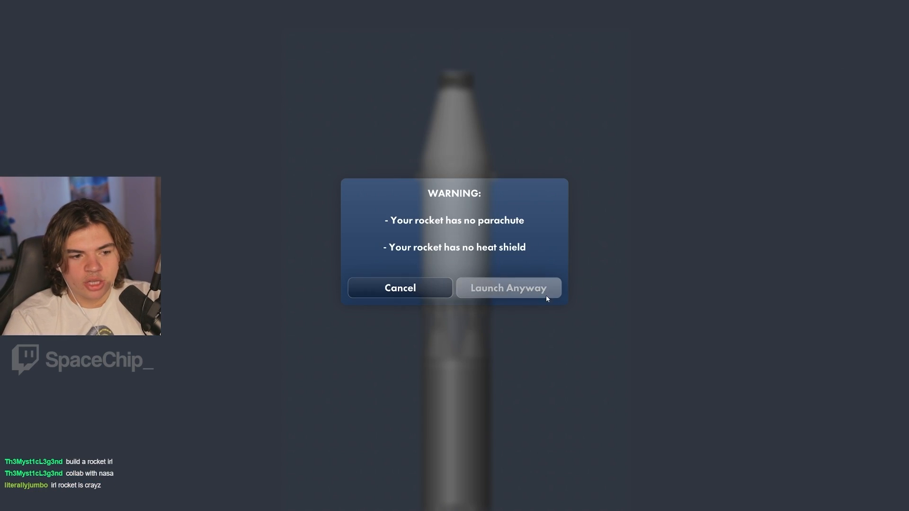
# Choose Launch Anyway on the missing parachute and heat shield warning.
pyautogui.click(508, 287)
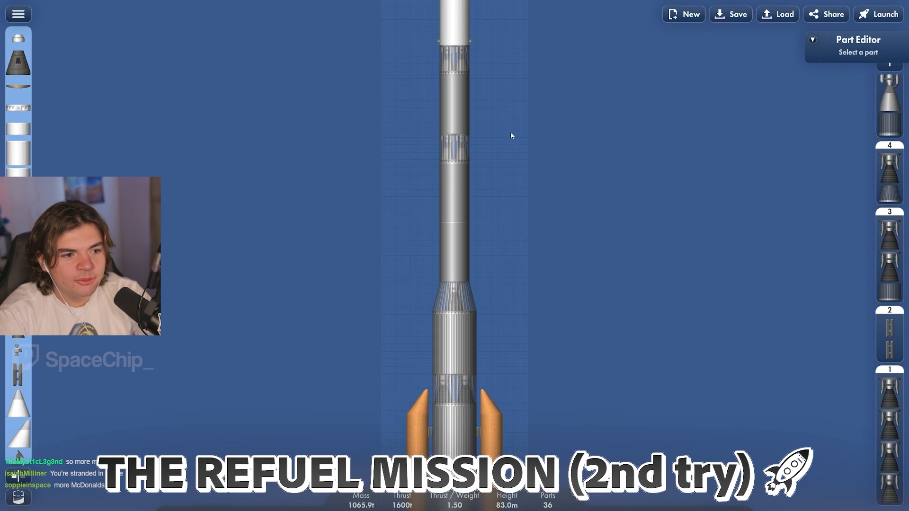
pyautogui.click(18, 13)
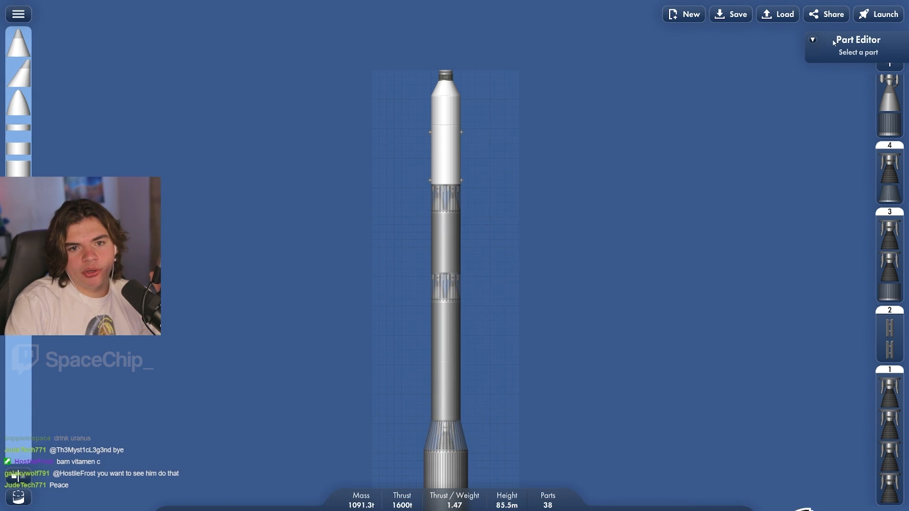
# Launch and ignite the refuel rocket, save the flight as 'refuel', and keep ascending.
pyautogui.click(878, 13)
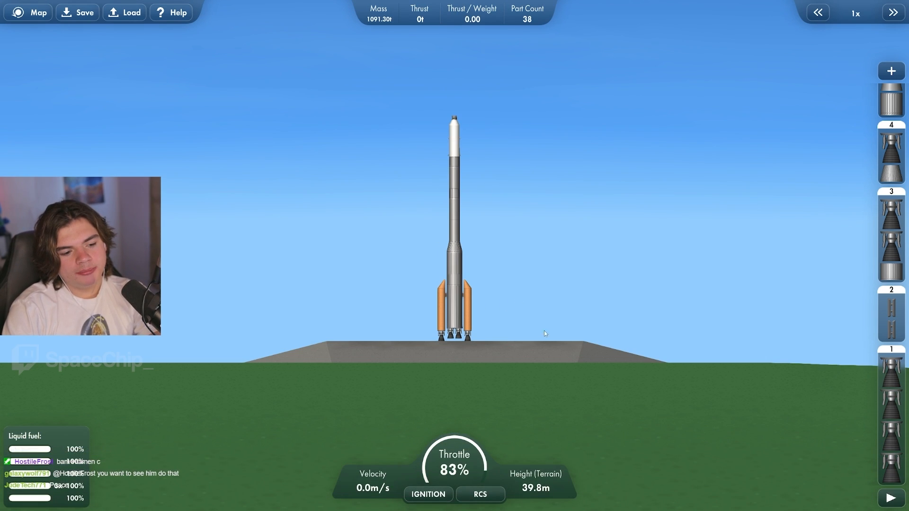
pyautogui.click(428, 494)
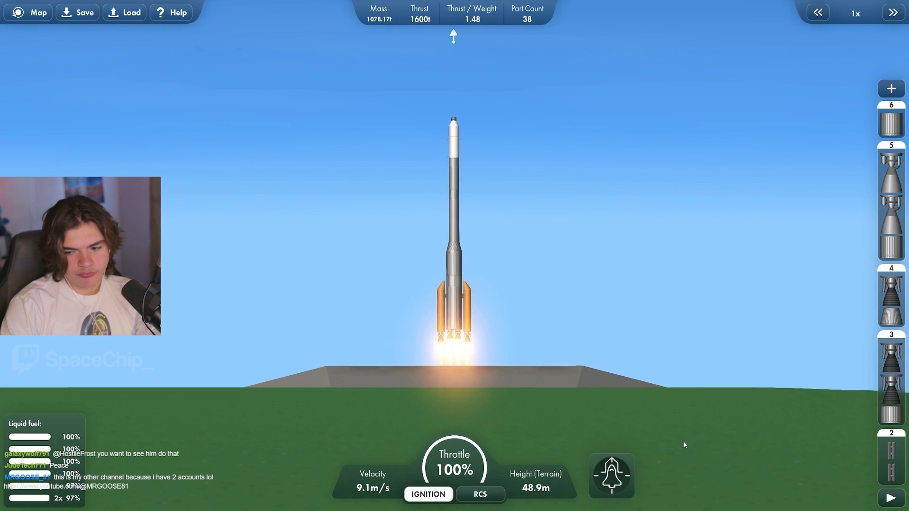
pyautogui.click(893, 12)
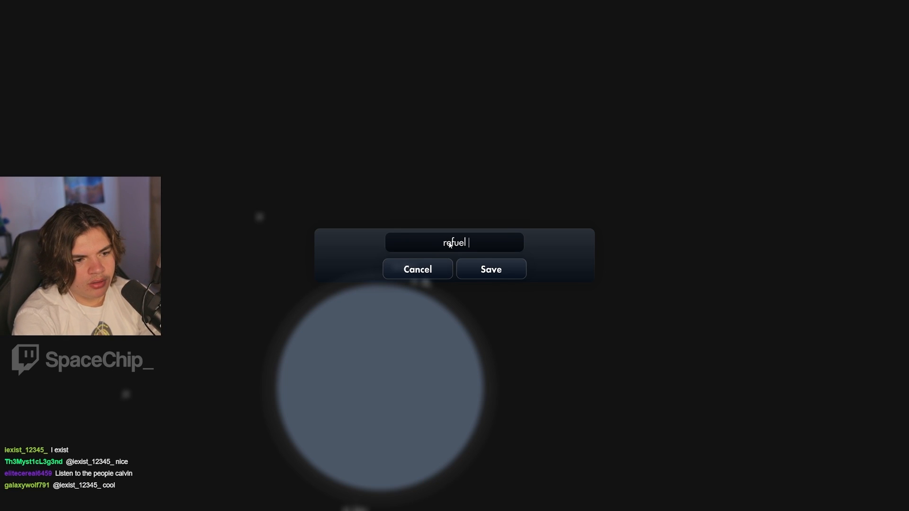
pyautogui.click(490, 269)
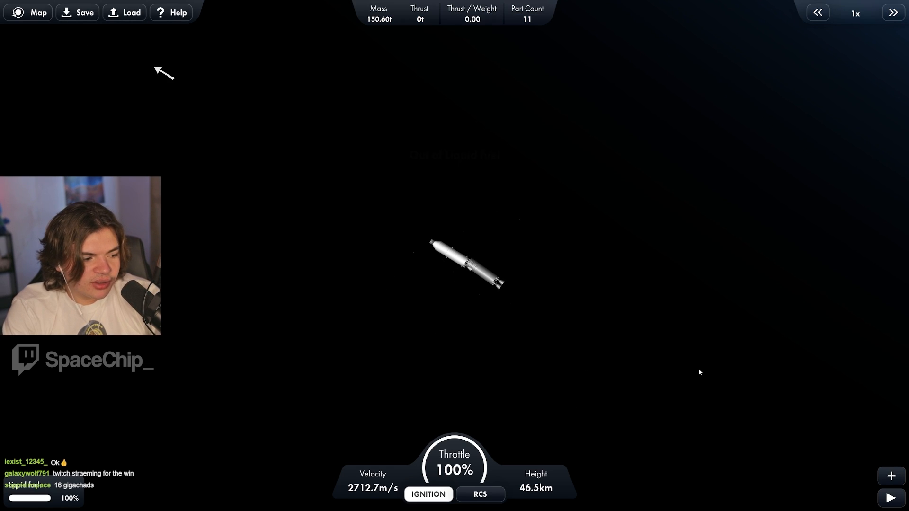
pyautogui.click(428, 495)
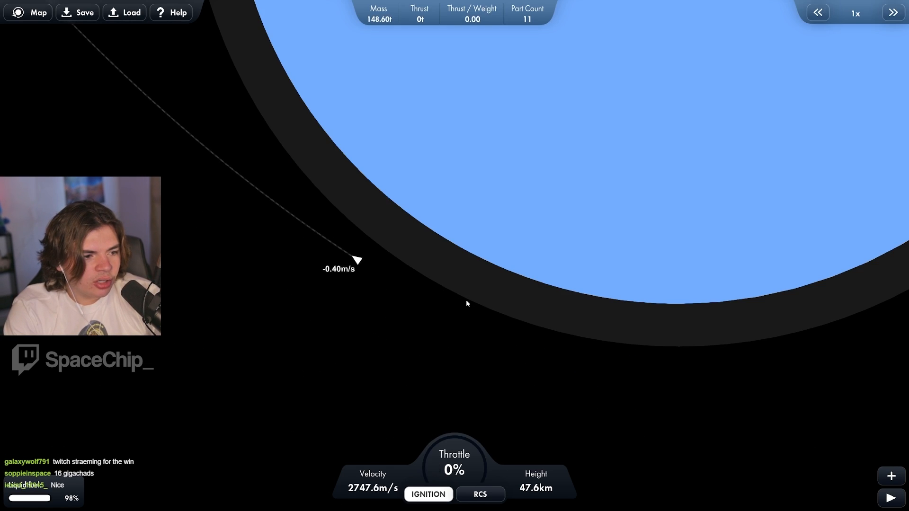
# Switch to the 19-part, 283.52 t vessel and view its marked transfer window on the map.
pyautogui.click(480, 495)
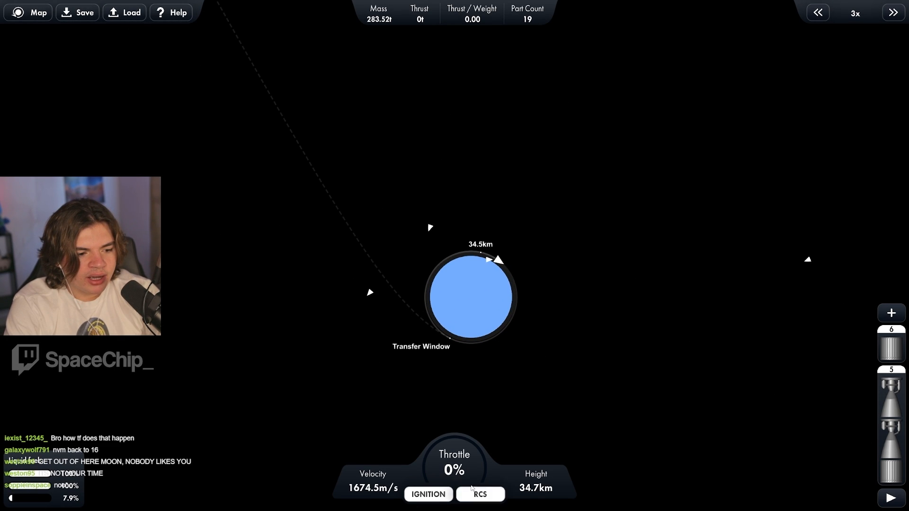
# Finish the transfer and capture burns, reaching low Mercury orbit at 24.6 km.
pyautogui.click(894, 12)
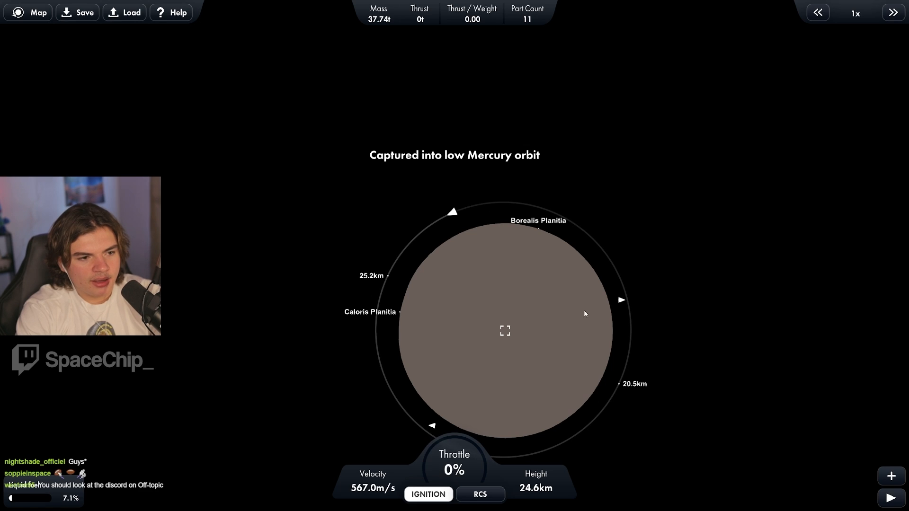
# Stage the craft down to 9 parts and select Mercury's transfer window marker.
pyautogui.click(505, 331)
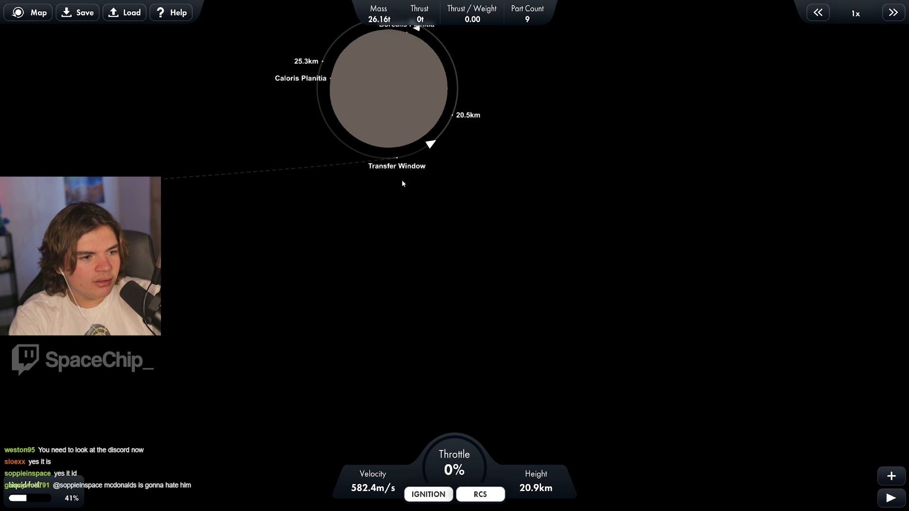
# Load a new 37-part launch, ignite and lift off at 100% throttle.
pyautogui.click(893, 13)
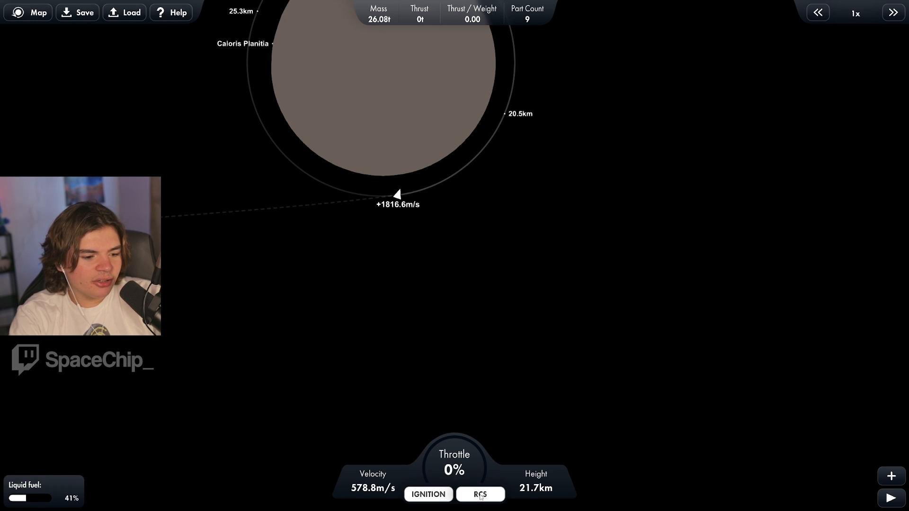
pyautogui.click(480, 494)
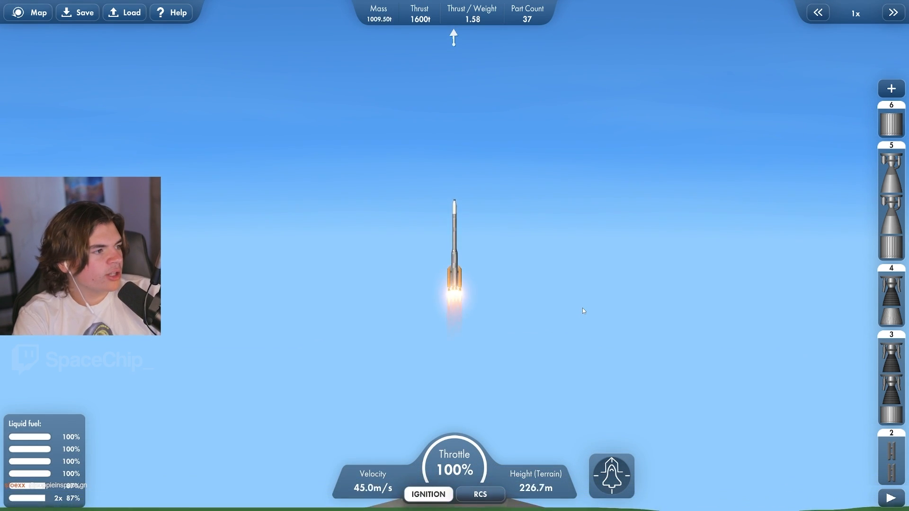
# Timewarp to the marked trajectory point and view the rendezvous marker near Mercury.
pyautogui.click(893, 13)
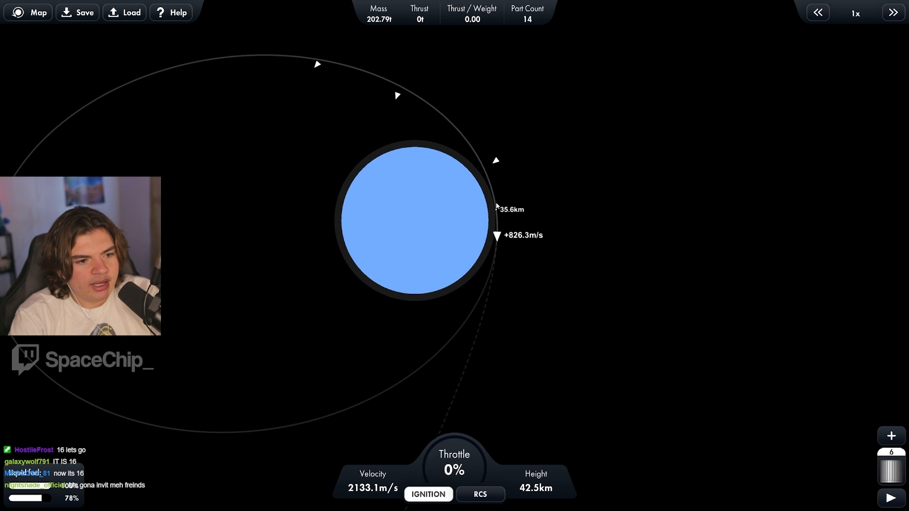
pyautogui.click(894, 13)
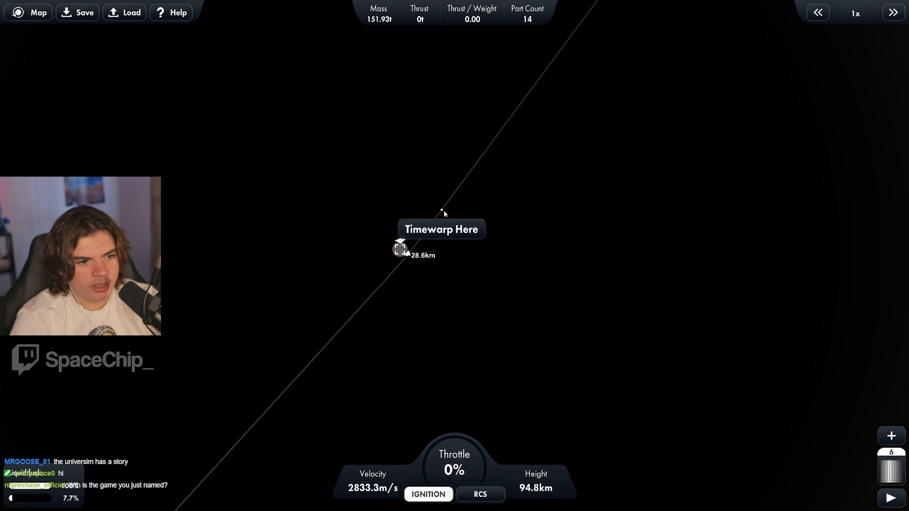
pyautogui.click(441, 230)
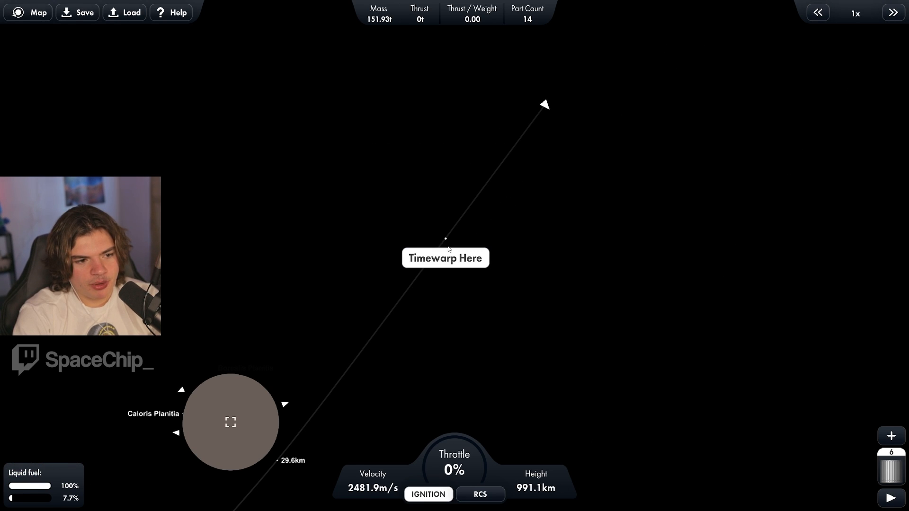
pyautogui.click(445, 257)
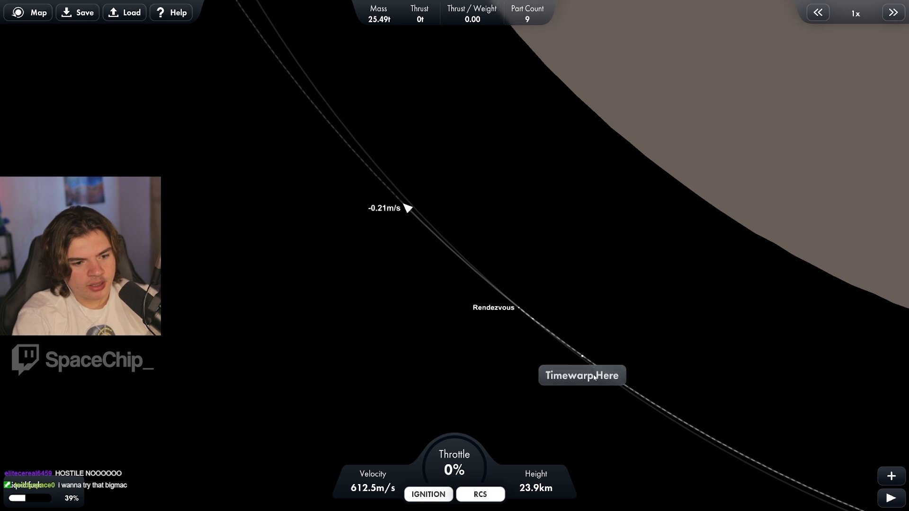
pyautogui.click(581, 375)
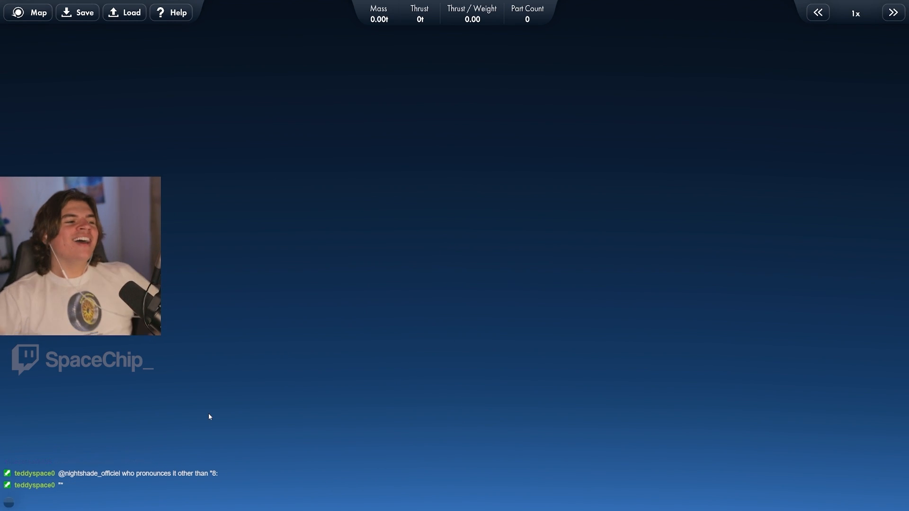
pyautogui.moveTo(300, 367)
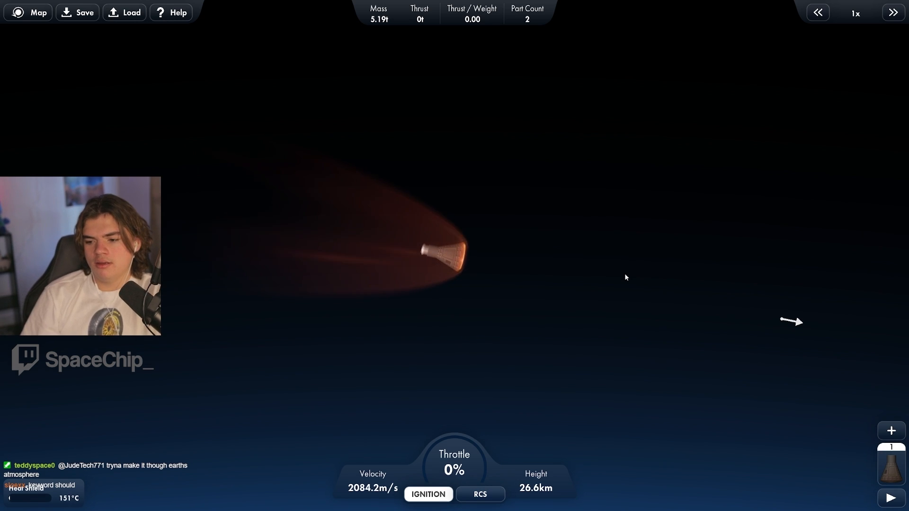
# Re-enter Earth's atmosphere with the heat-shielded capsule and land it.
pyautogui.click(893, 13)
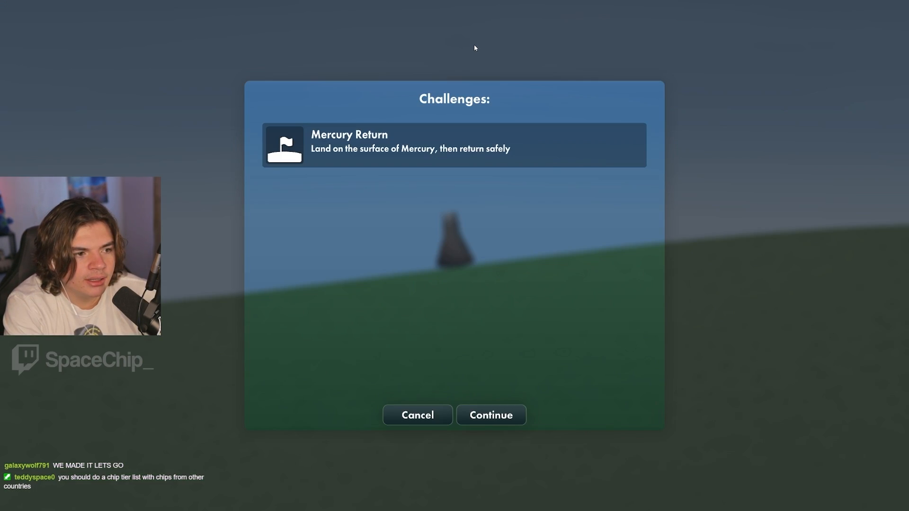
# Accept the Mercury Return completion and close the challenge list, showing 17 of 23.
pyautogui.click(490, 416)
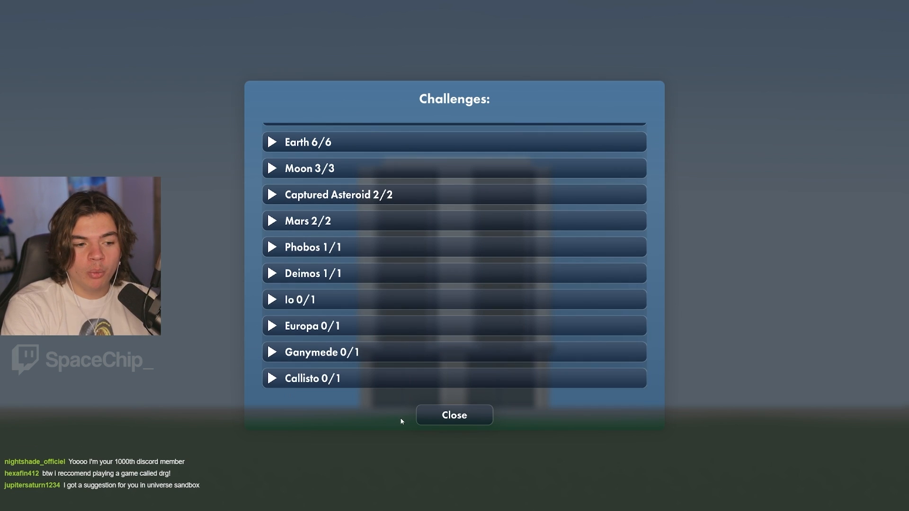
pyautogui.click(454, 414)
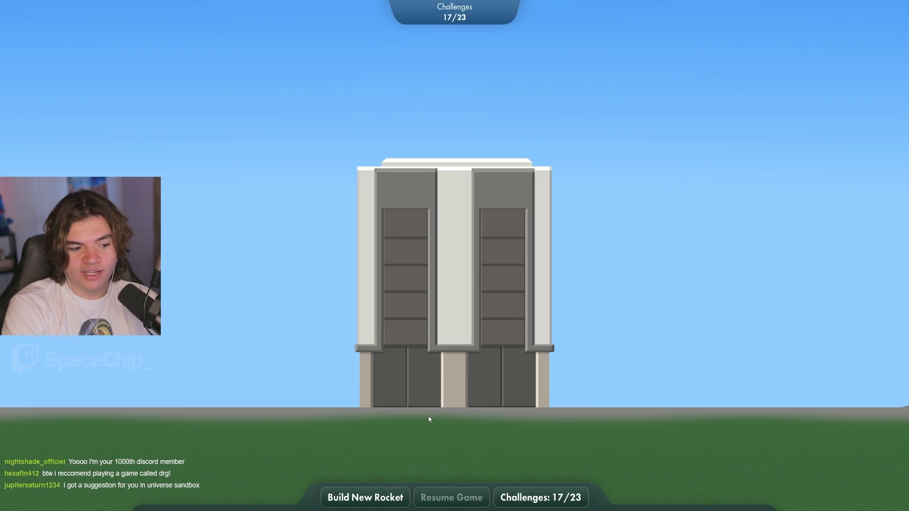